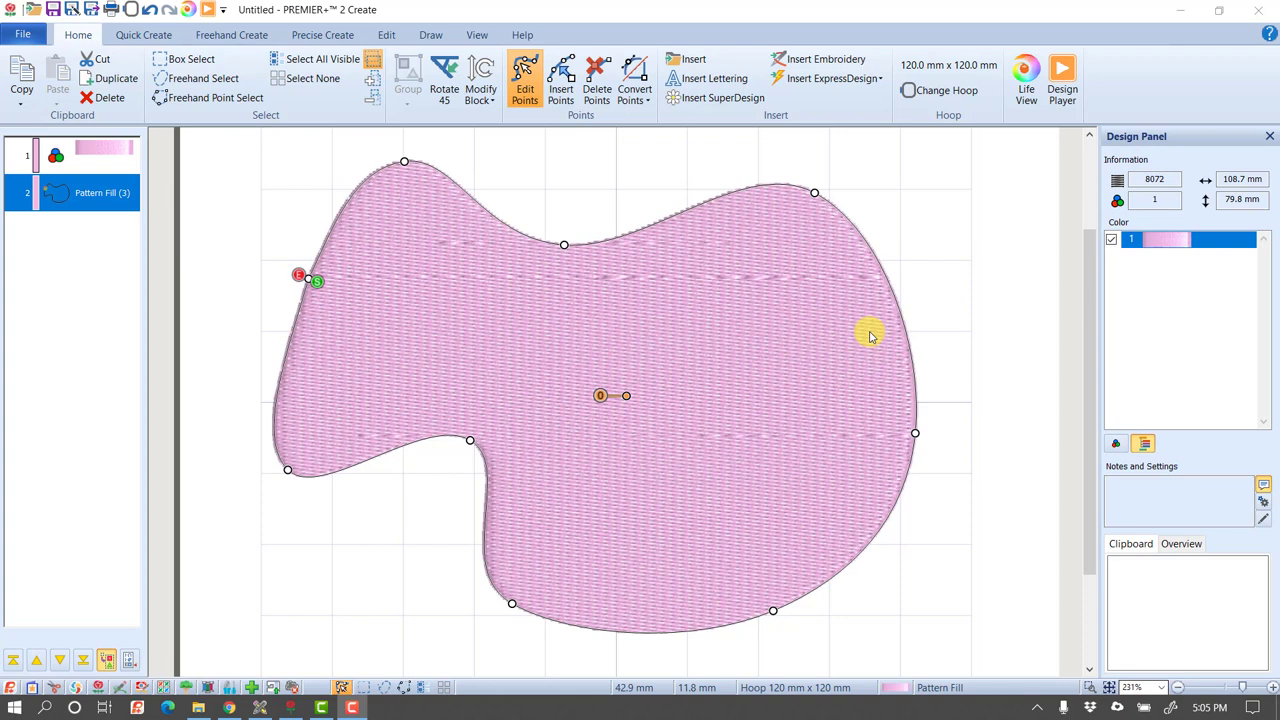
pyautogui.moveTo(395, 287)
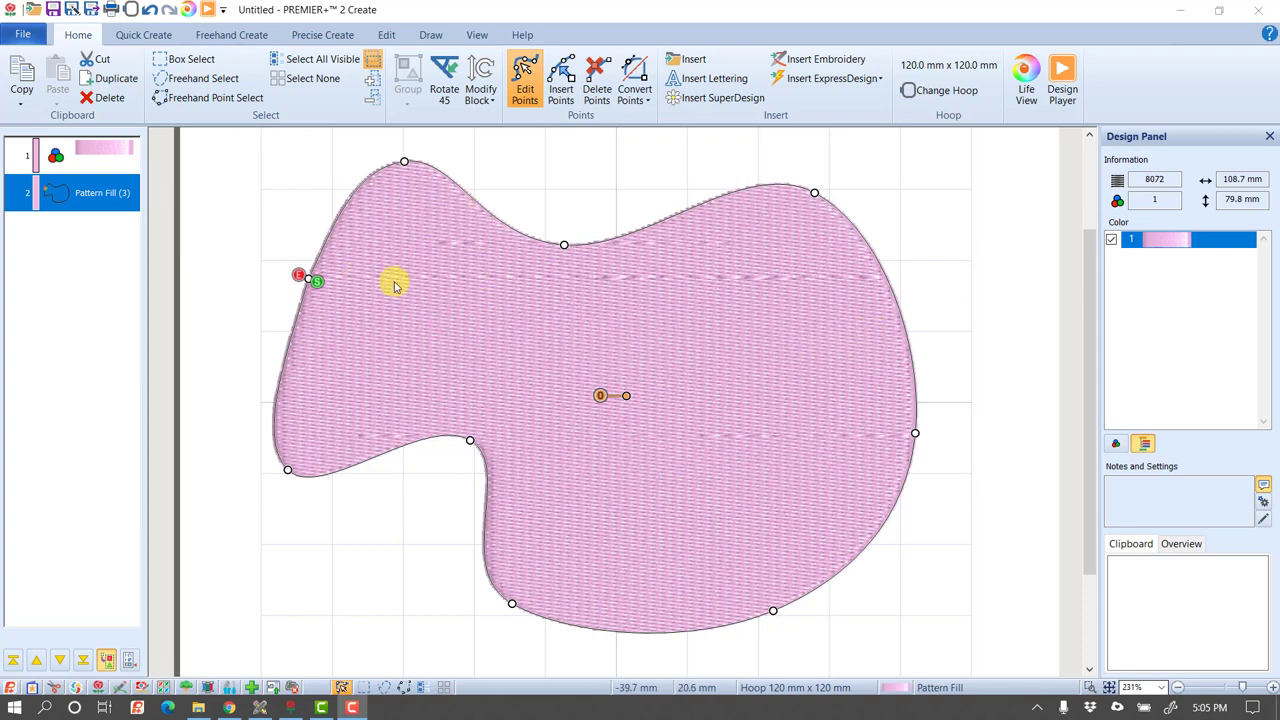
pyautogui.moveTo(885, 450)
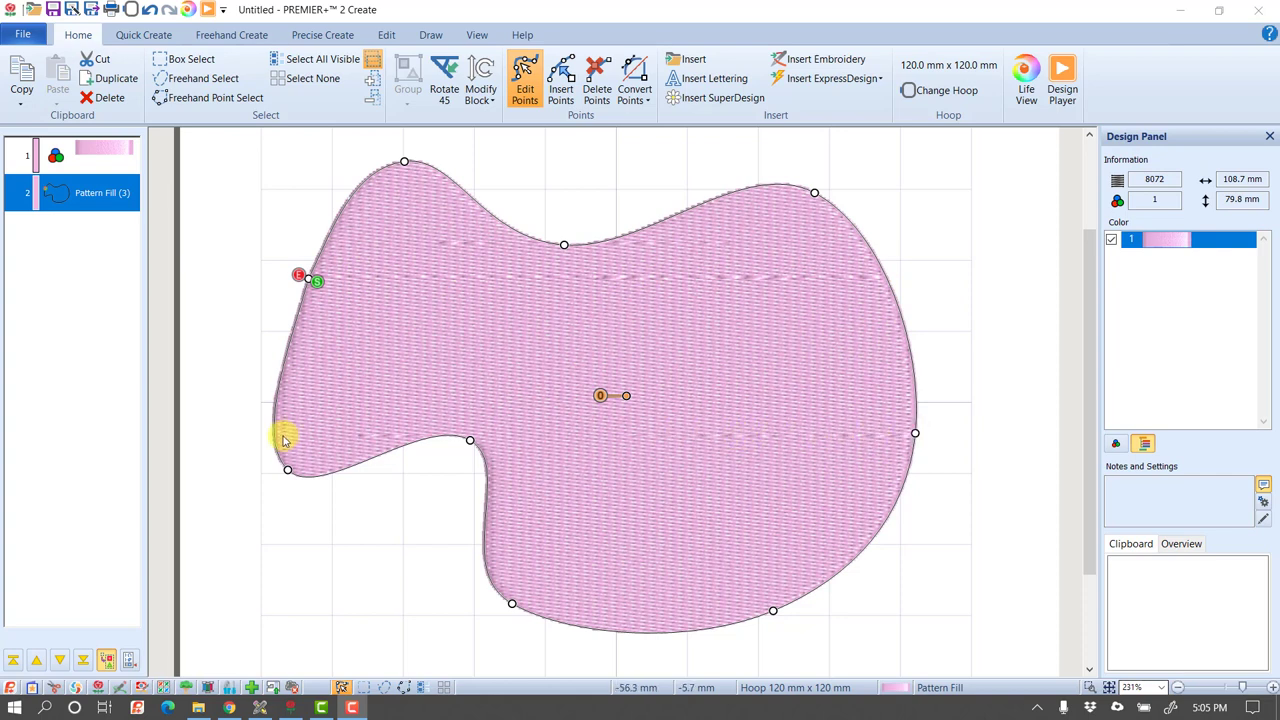
pyautogui.moveTo(395, 440)
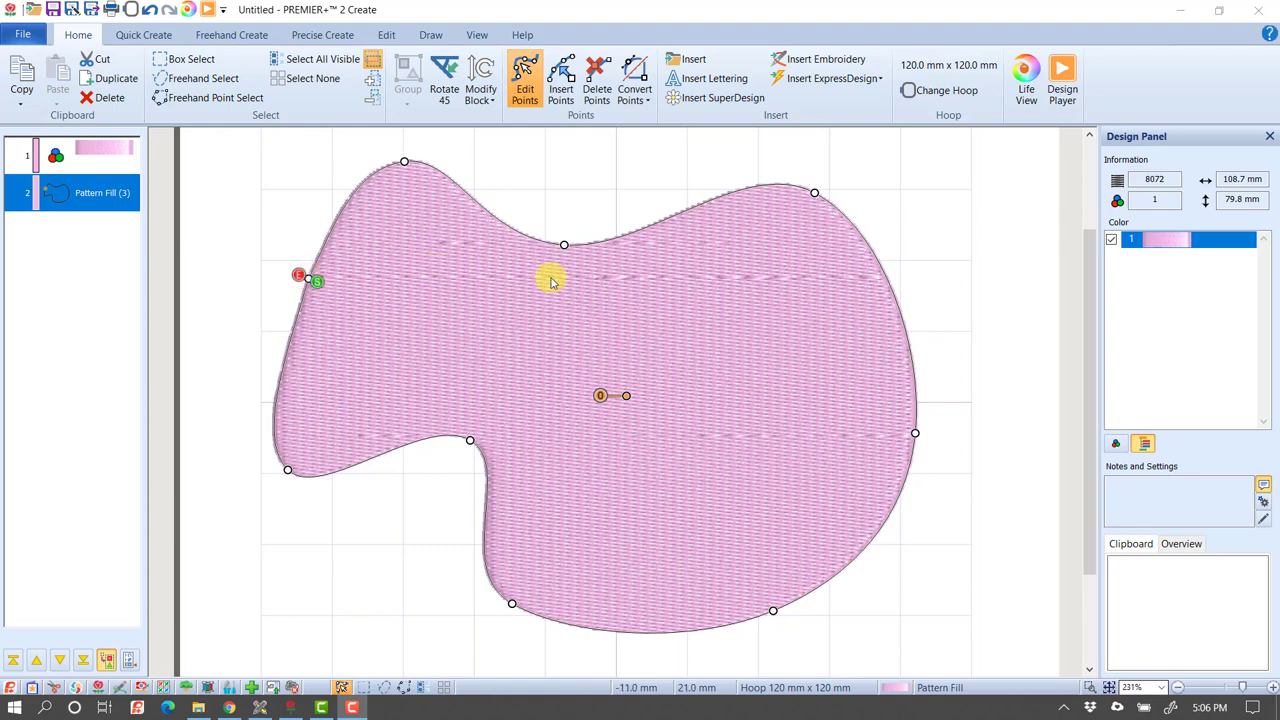
pyautogui.moveTo(703, 263)
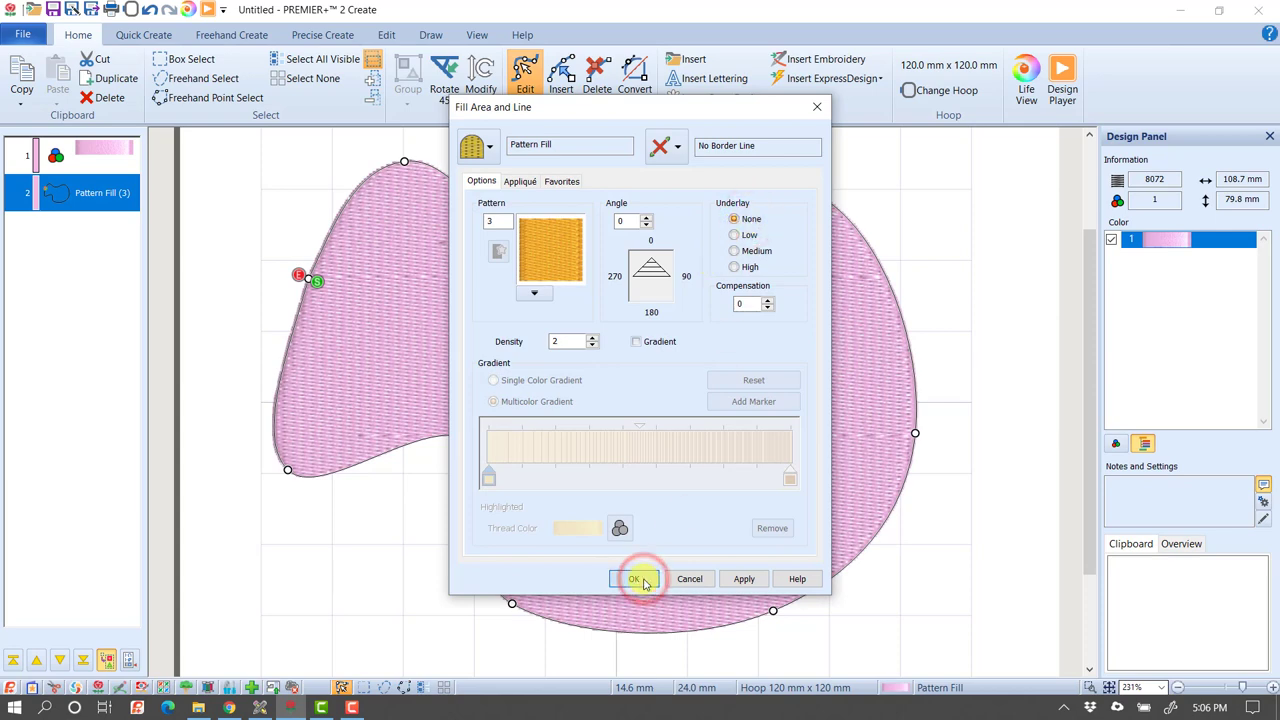
# - Confirm Pattern 3 fill at density 2 with no underlay, cutting stitches to 7021
pyautogui.click(633, 579)
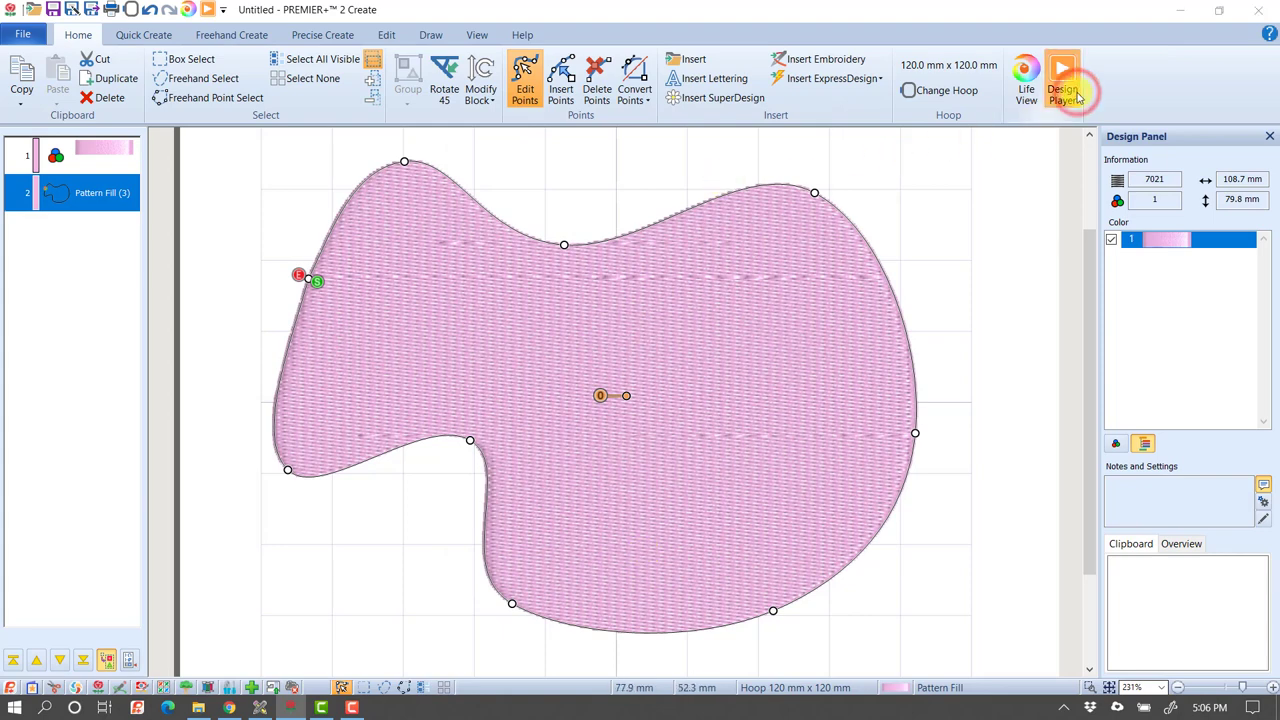
pyautogui.click(1062, 80)
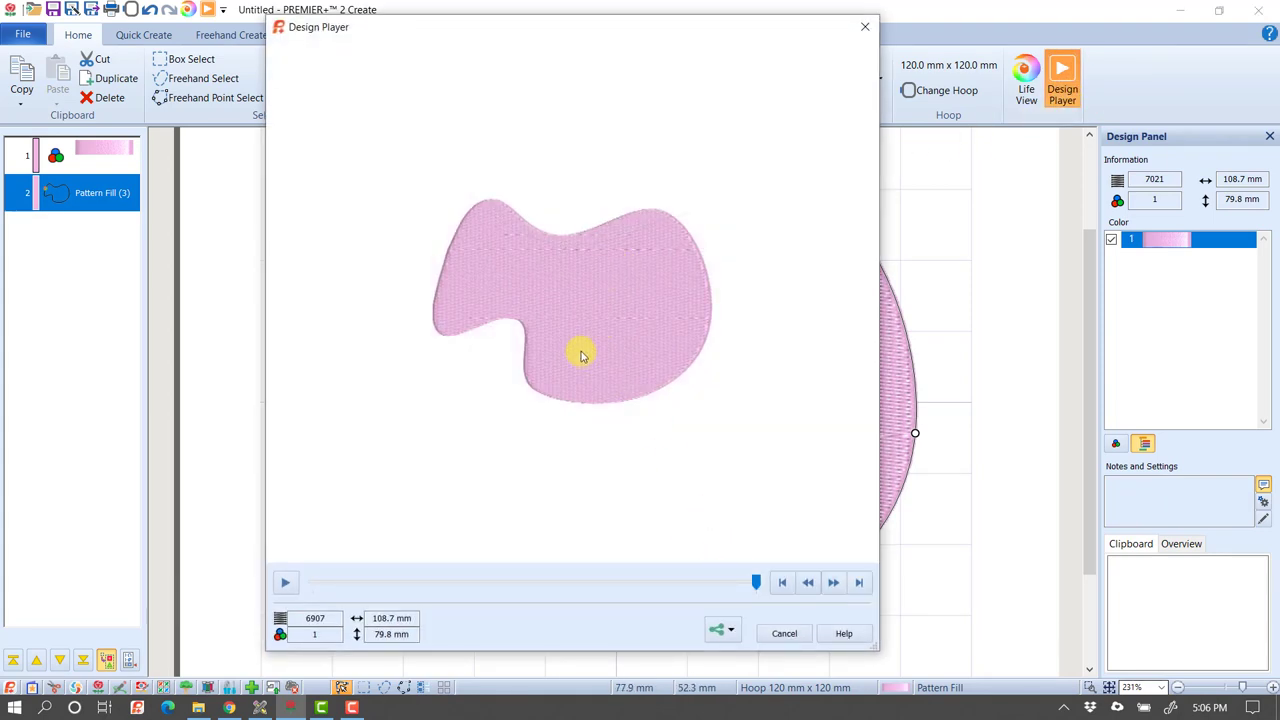
pyautogui.moveTo(590, 315)
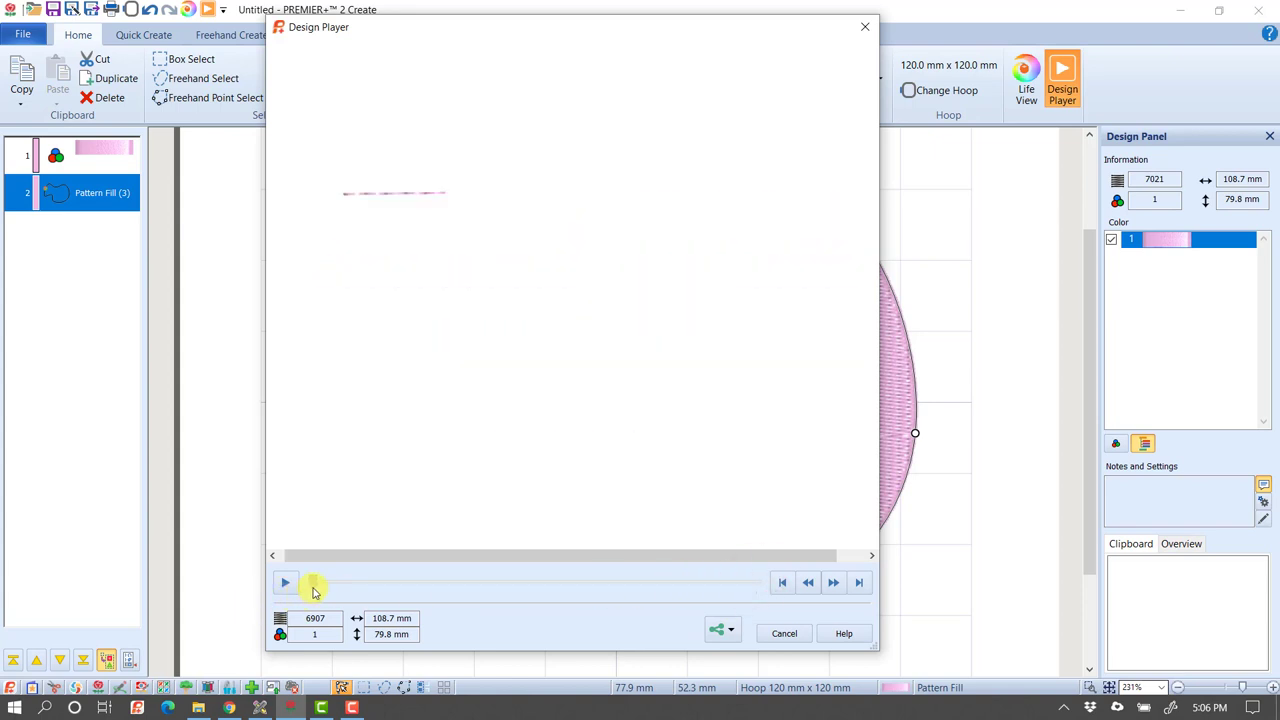
pyautogui.click(285, 582)
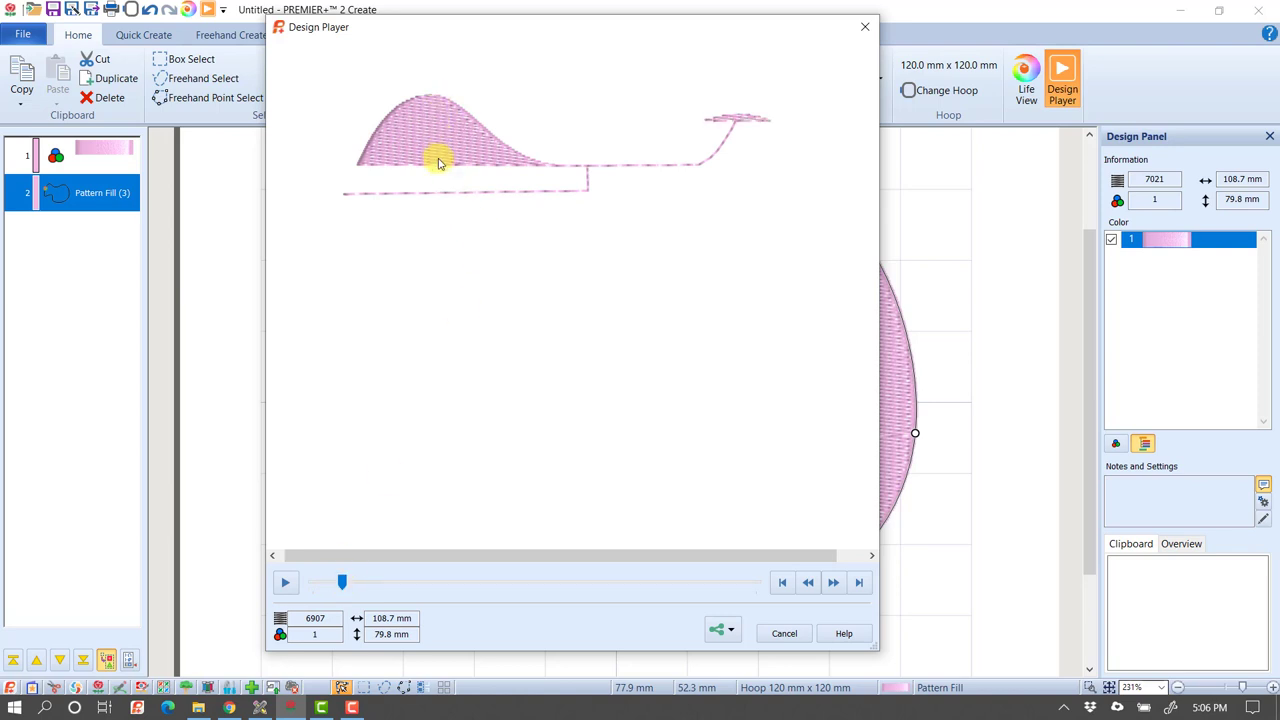
pyautogui.moveTo(480, 137)
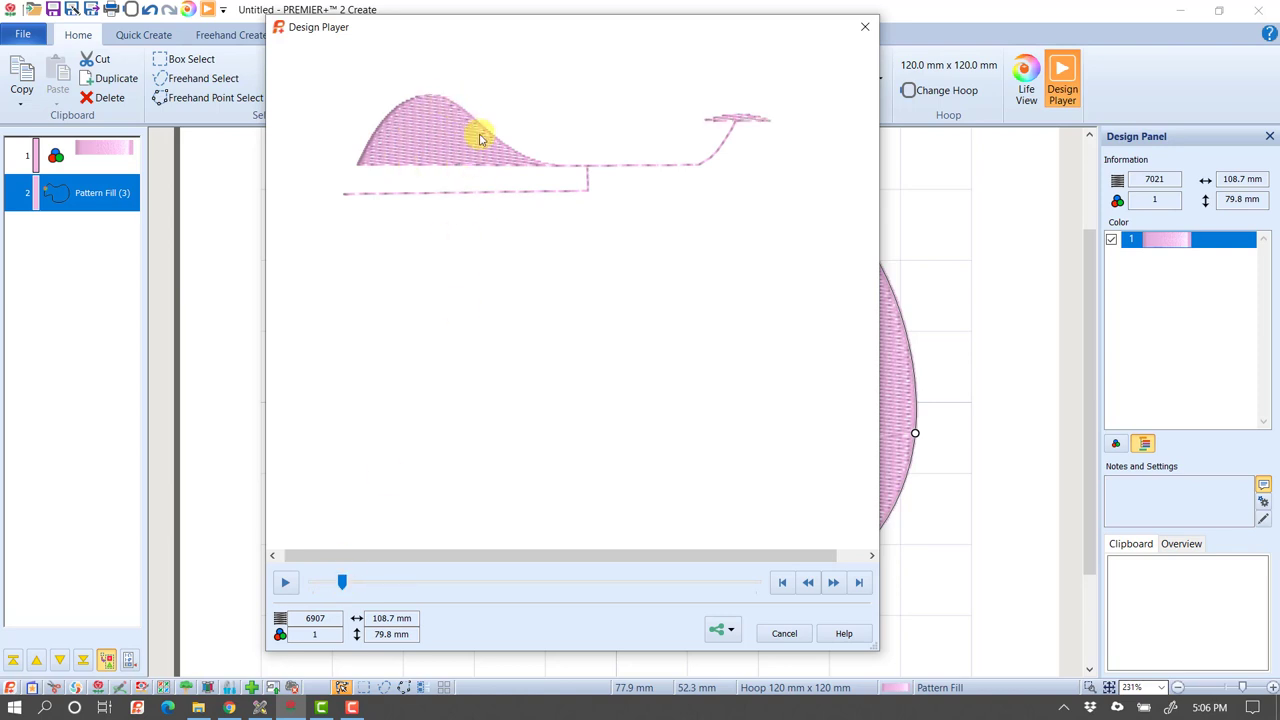
pyautogui.moveTo(422, 436)
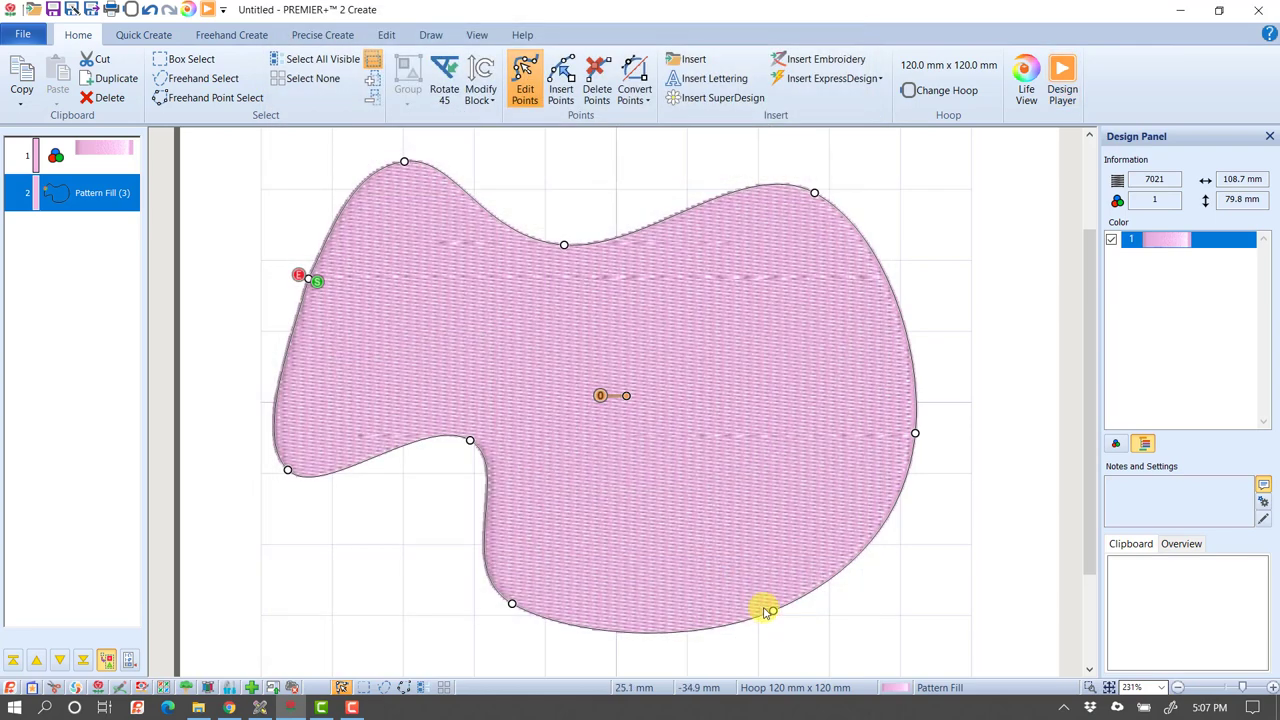
pyautogui.moveTo(765, 610)
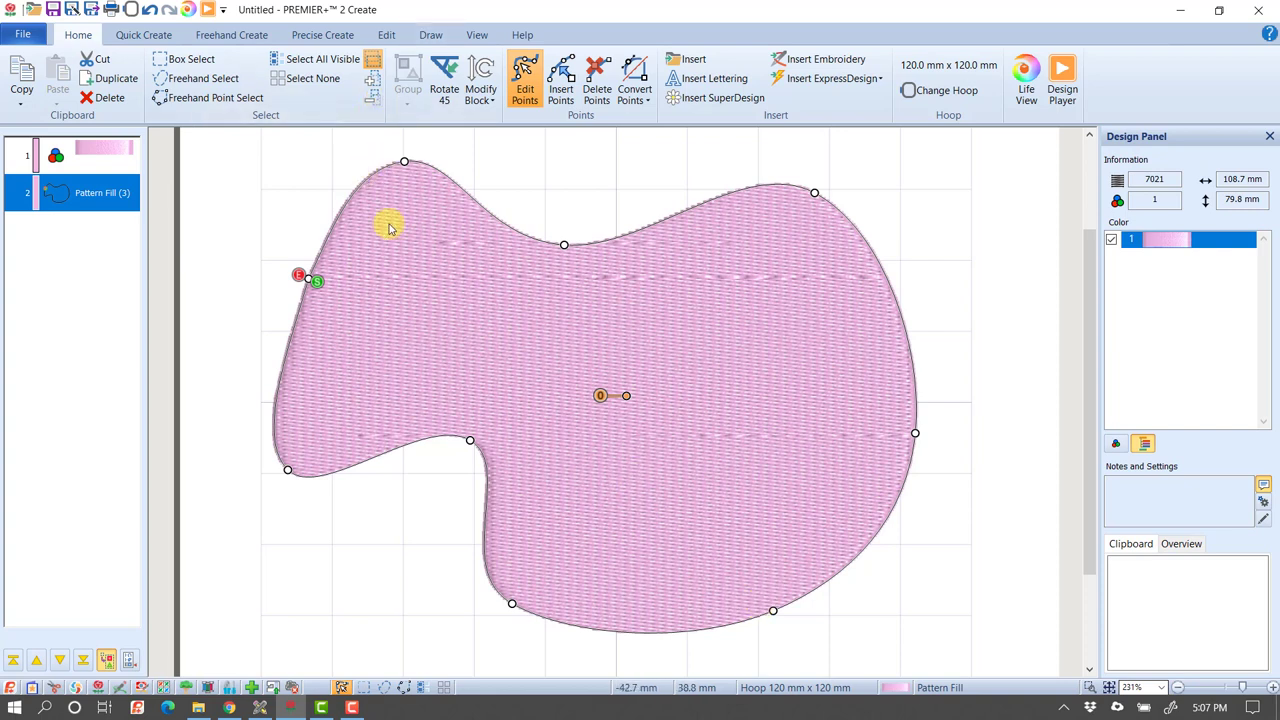
pyautogui.moveTo(730, 400)
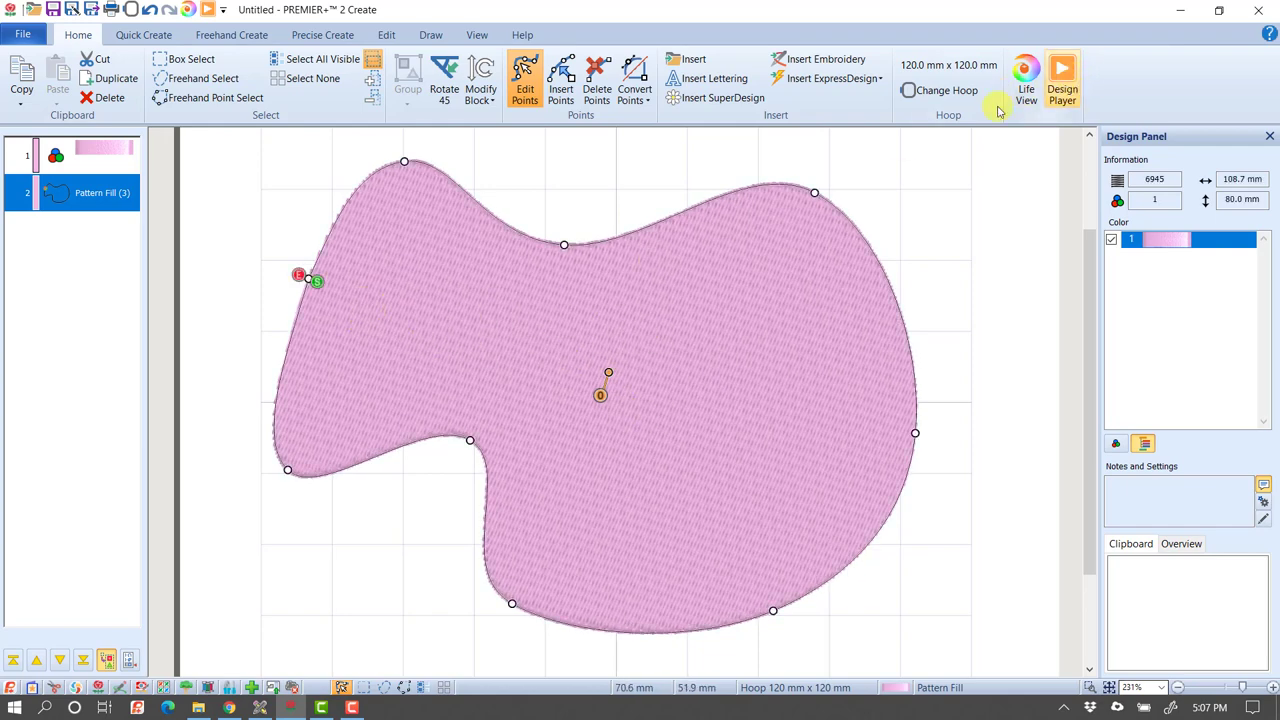
# - Preview the stitch-out of the rotated fill, now 6945 stitches
pyautogui.click(1062, 75)
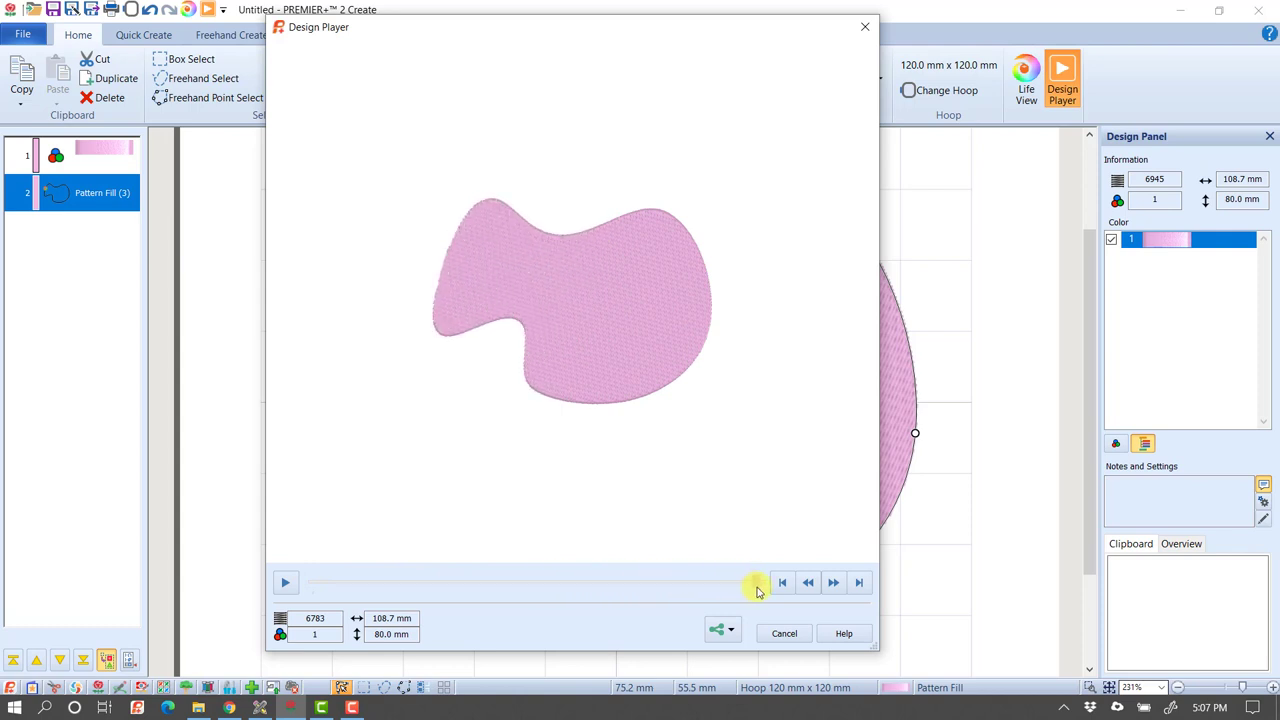
pyautogui.click(784, 633)
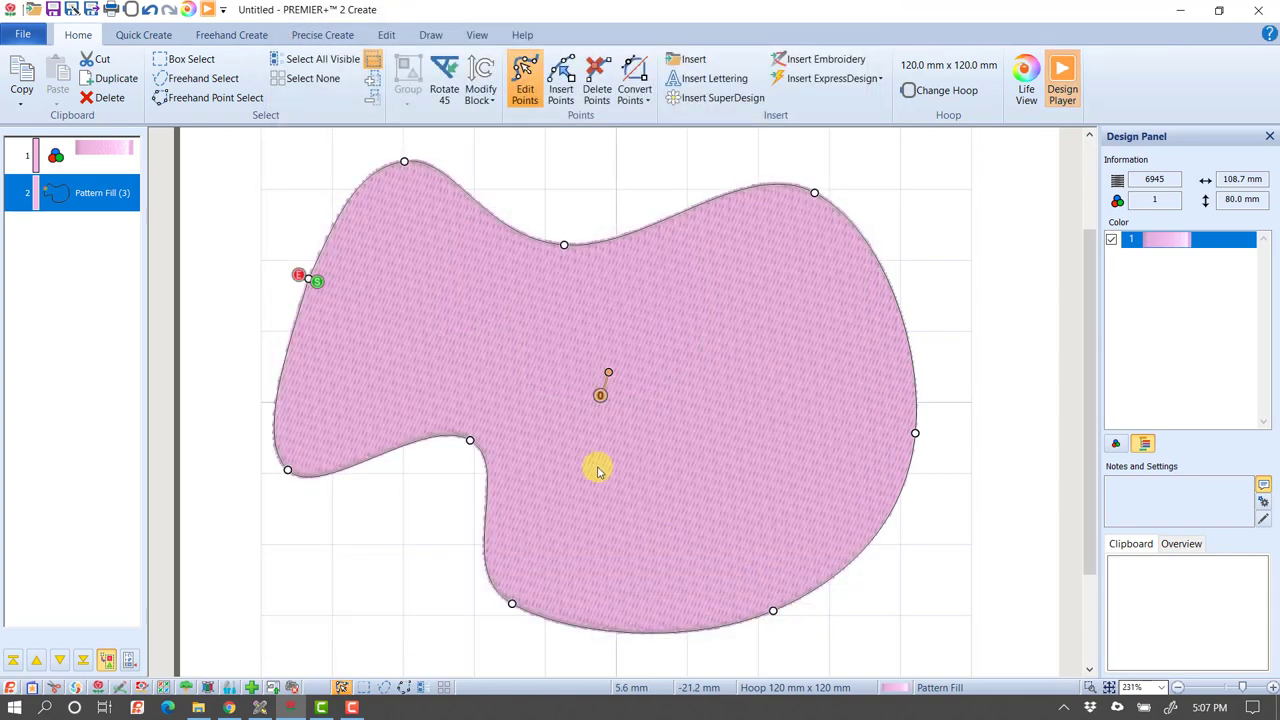
pyautogui.moveTo(595, 452)
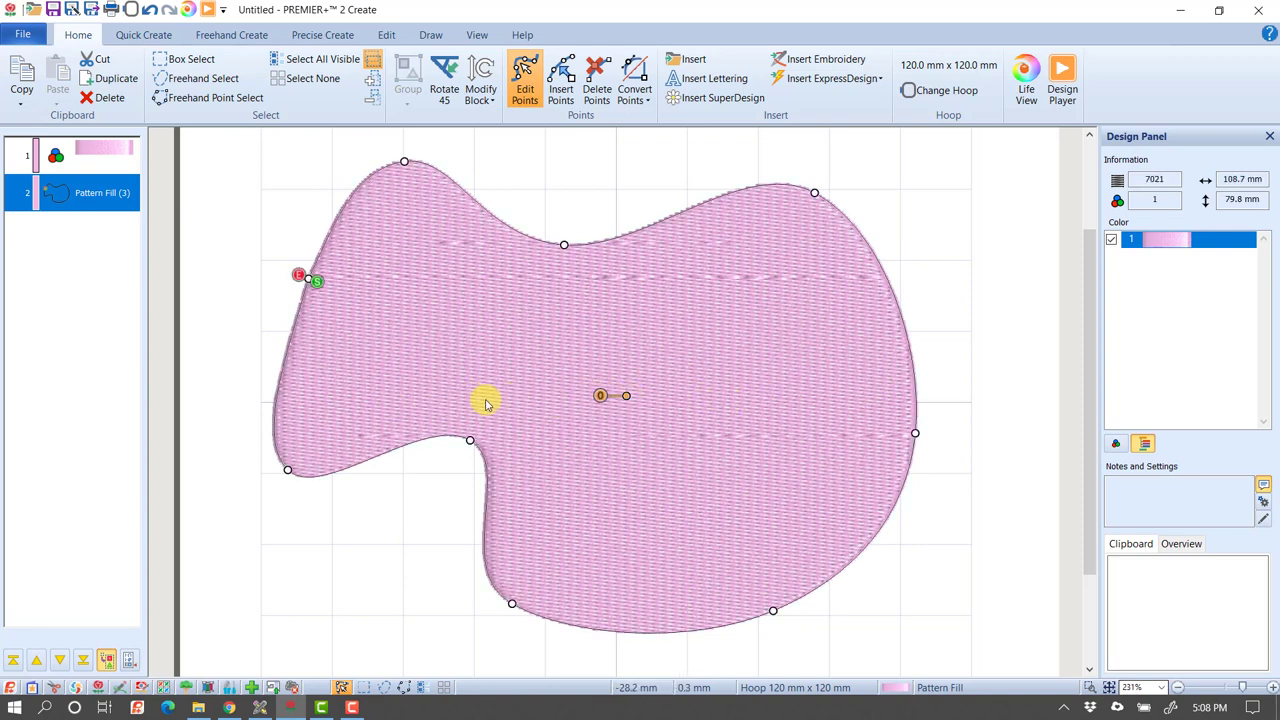
pyautogui.moveTo(243, 356)
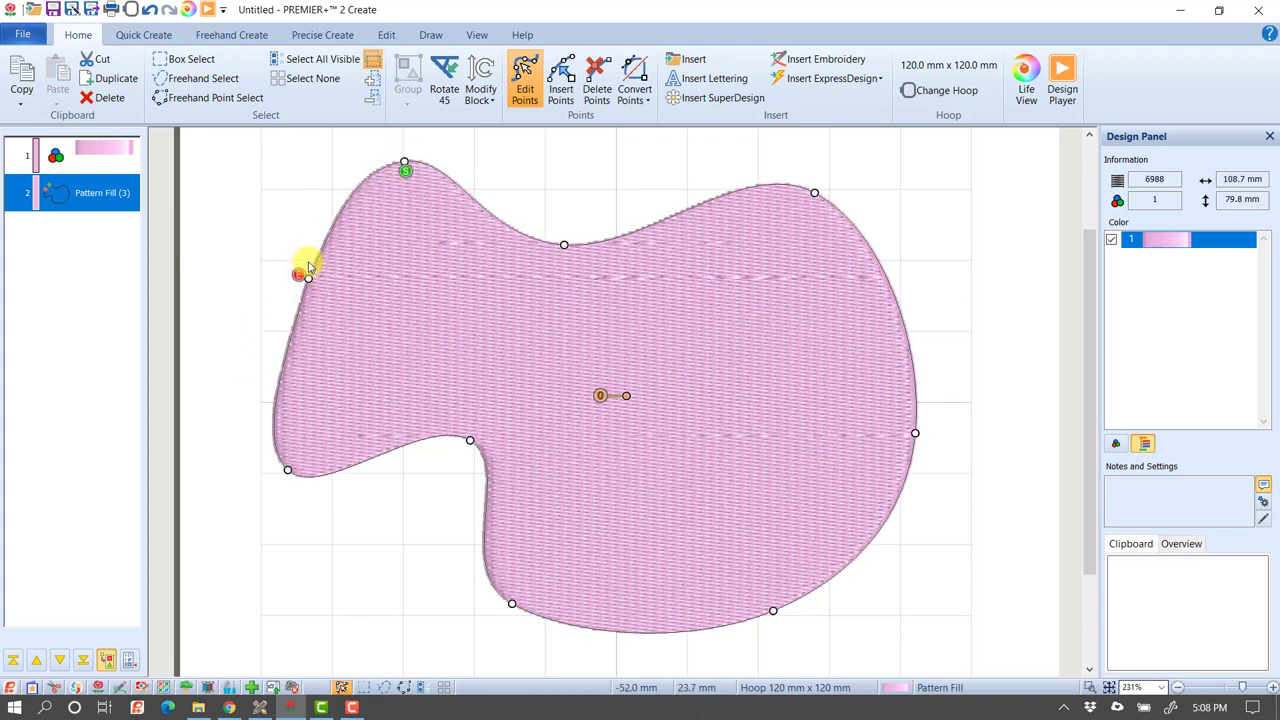
# - Place the end point near the bottom of the pink shape
pyautogui.click(768, 590)
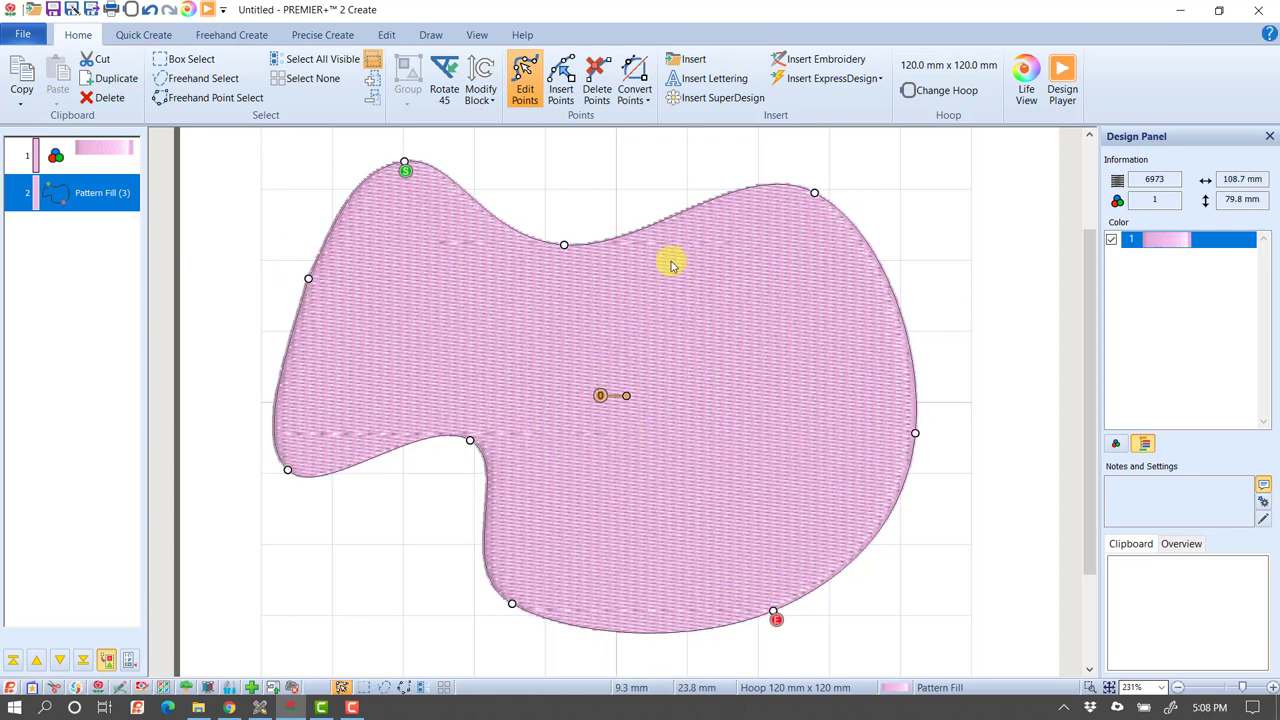
pyautogui.moveTo(760, 243)
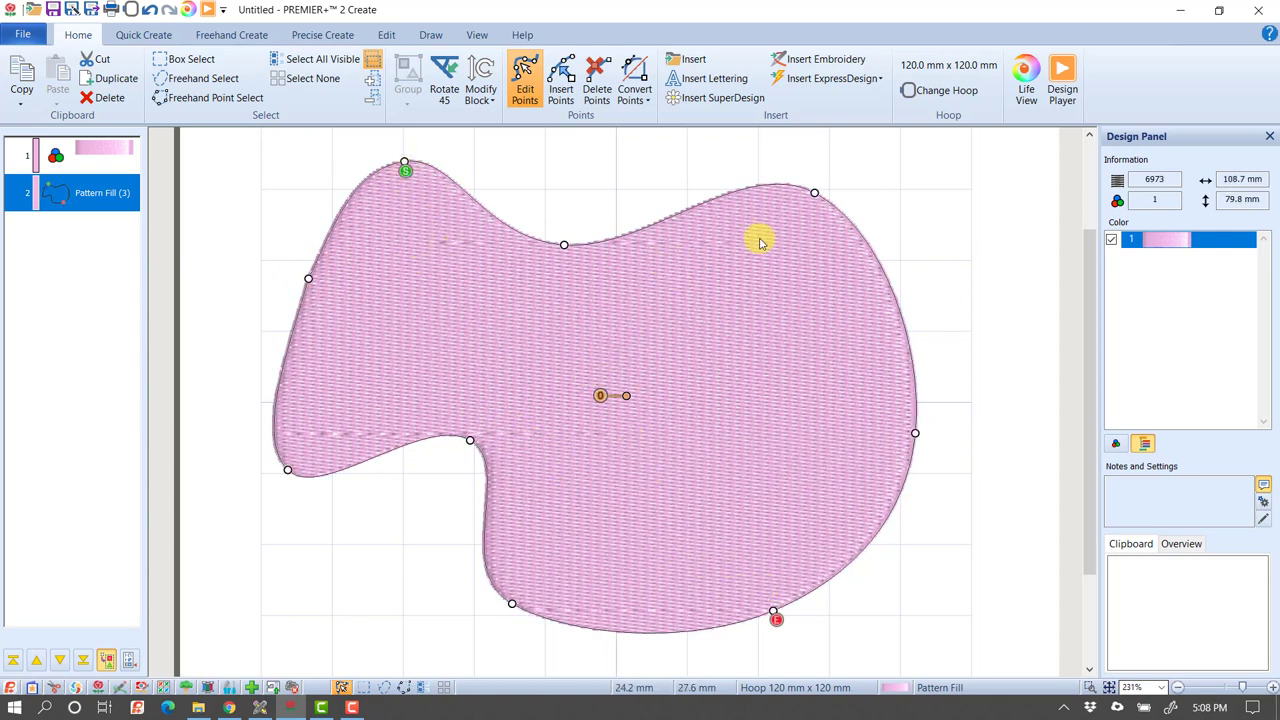
pyautogui.moveTo(670, 278)
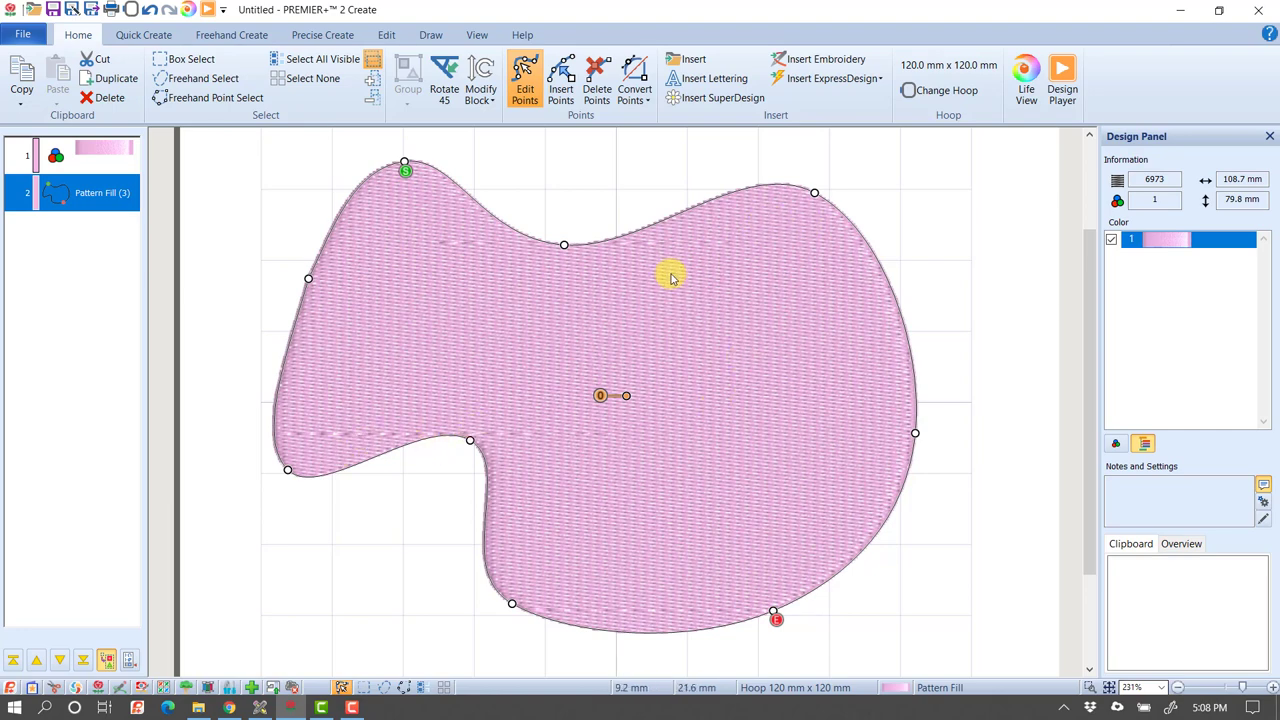
pyautogui.moveTo(1020, 135)
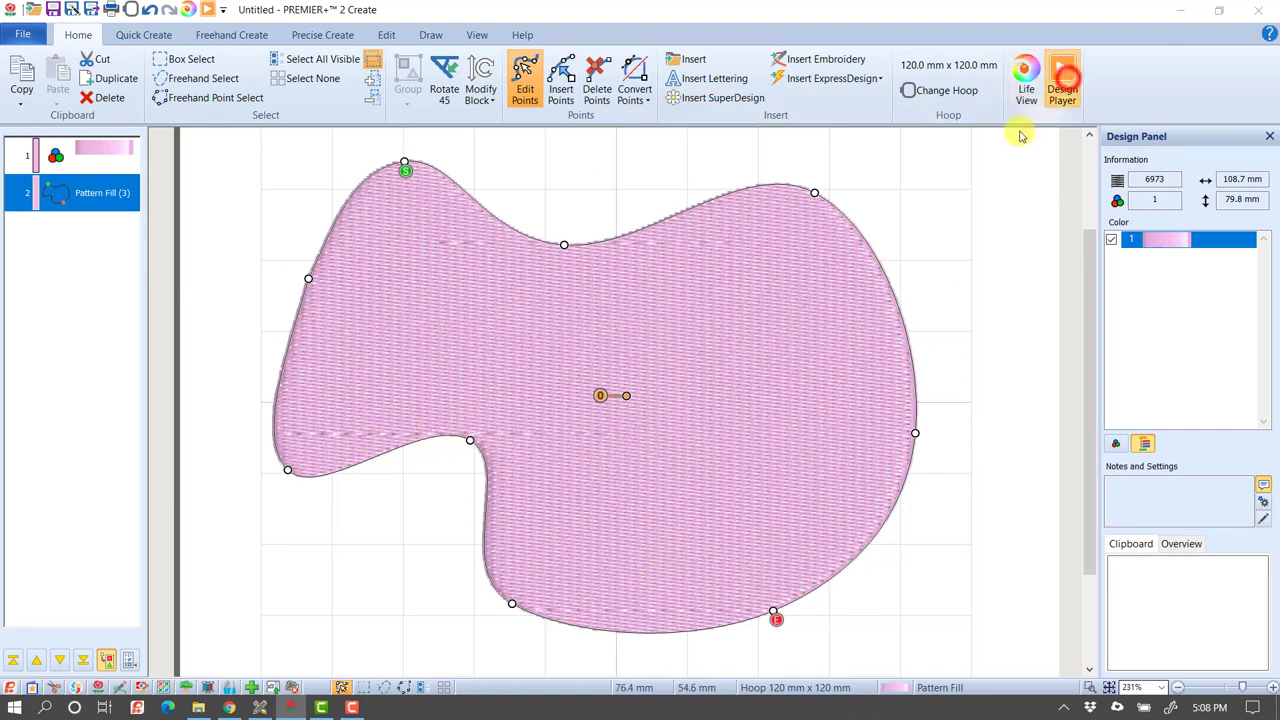
# - Launch Design Player to watch the shape stitch out with moved start and end points
pyautogui.click(1062, 80)
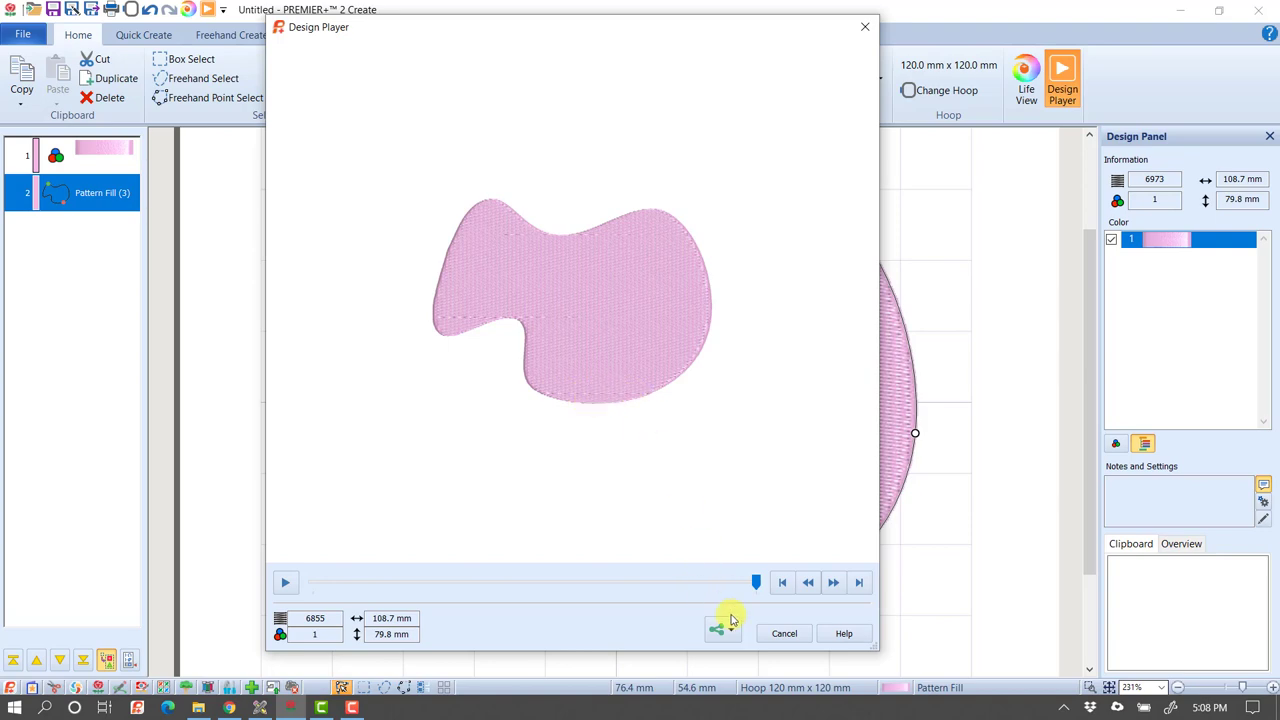
# - Close the stitch-out preview and add a node at the bottom curve for the end point
pyautogui.click(784, 633)
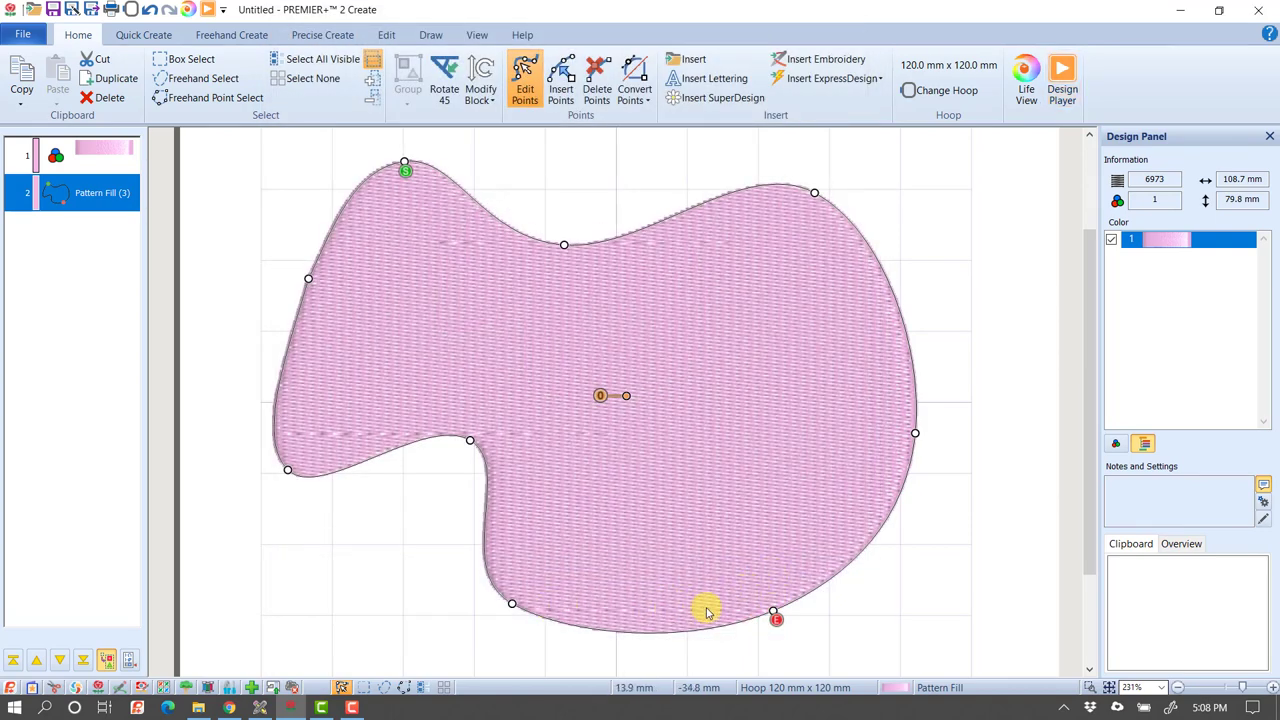
pyautogui.moveTo(615, 640)
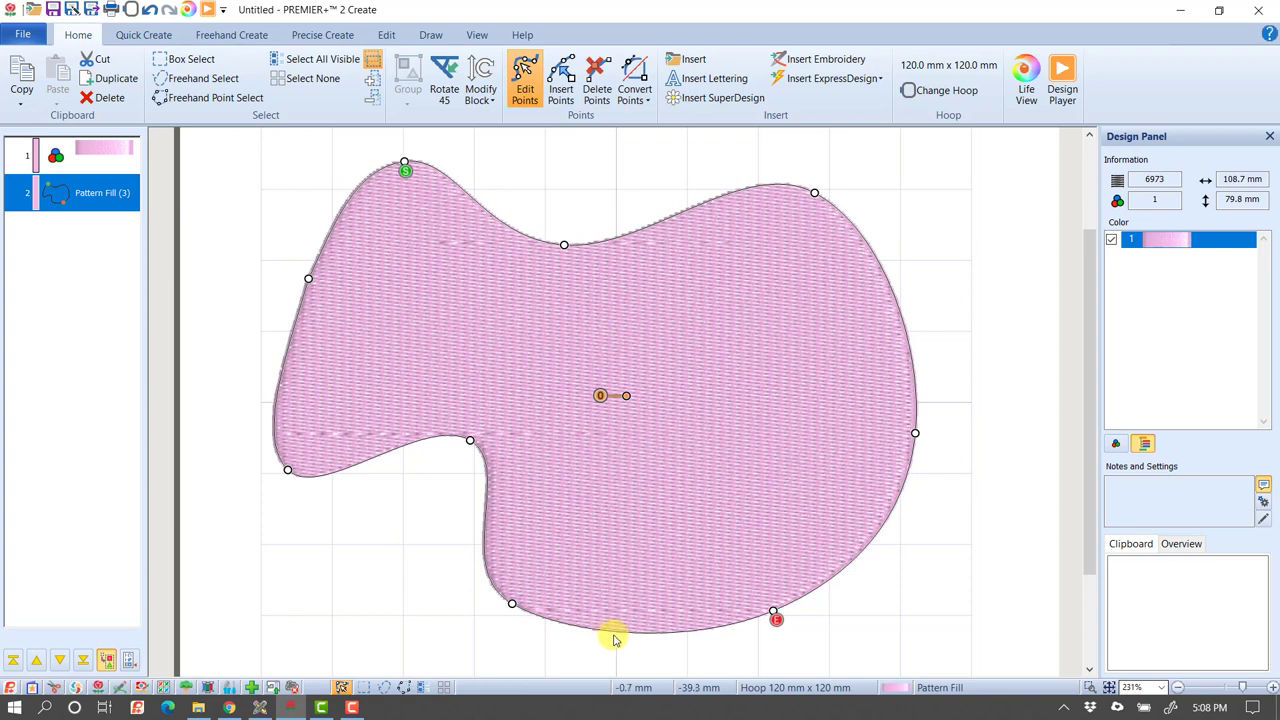
pyautogui.moveTo(630, 648)
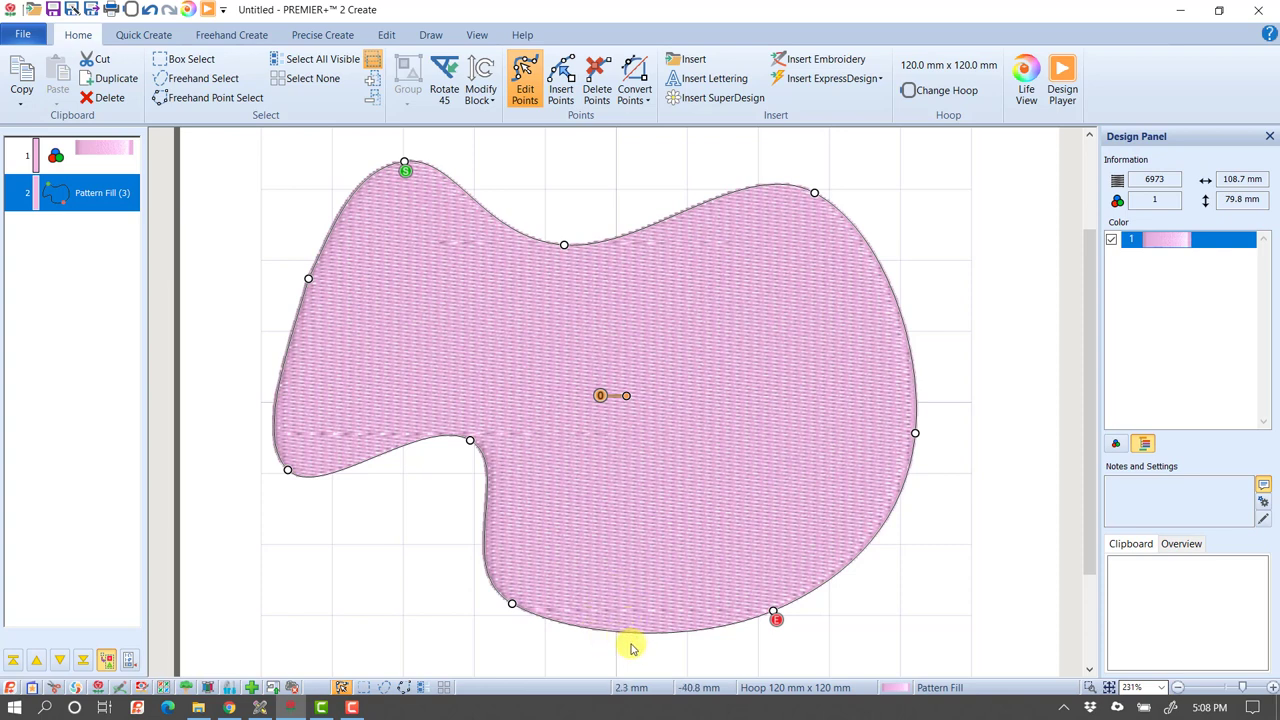
pyautogui.moveTo(623, 567)
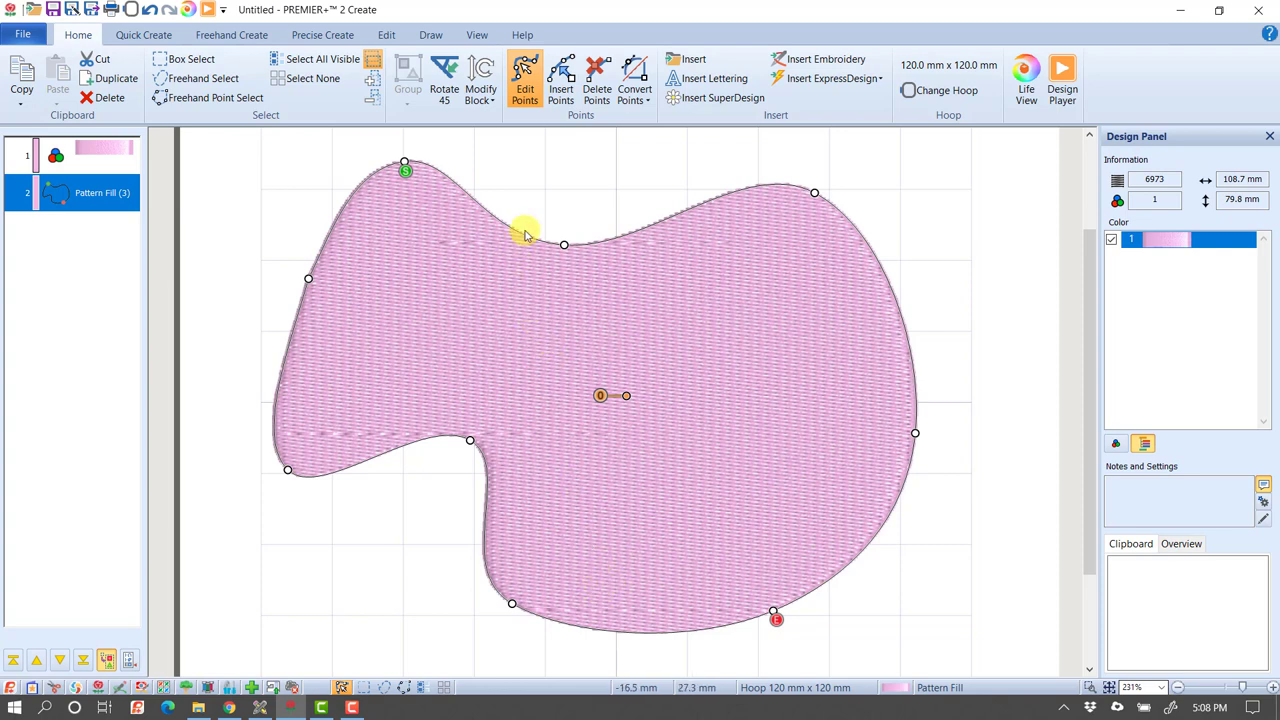
pyautogui.click(561, 80)
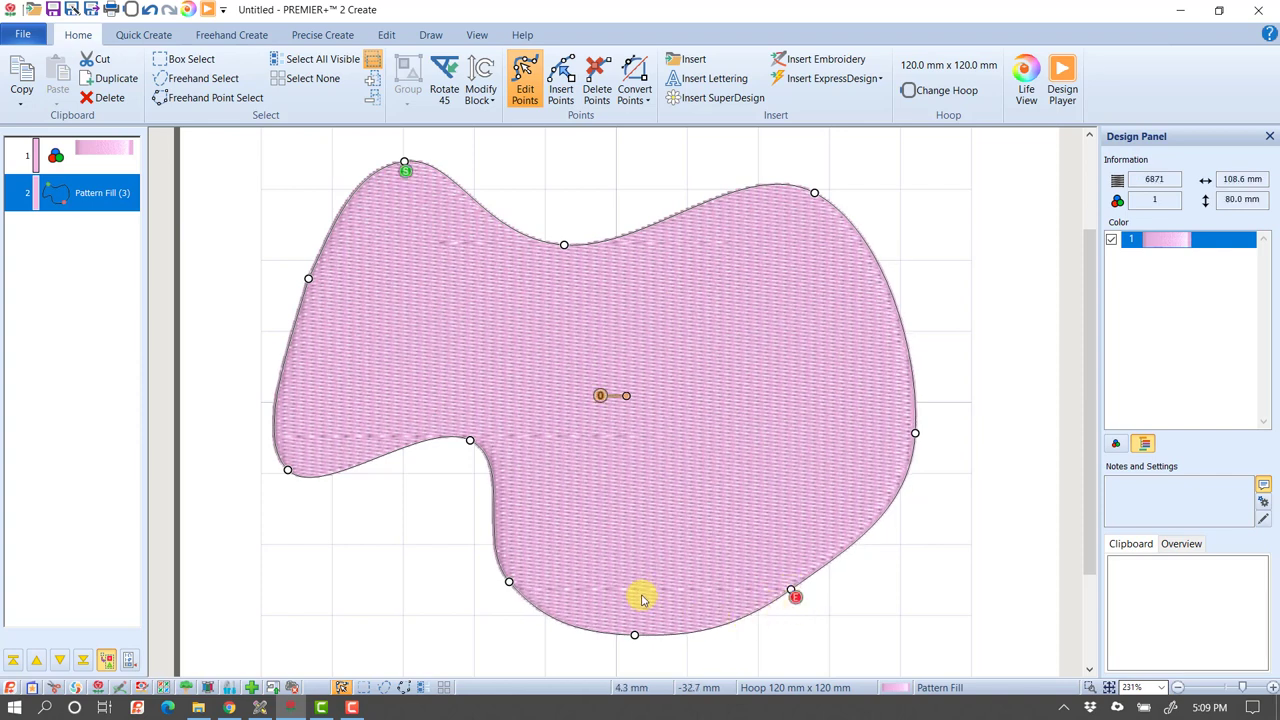
pyautogui.moveTo(598, 590)
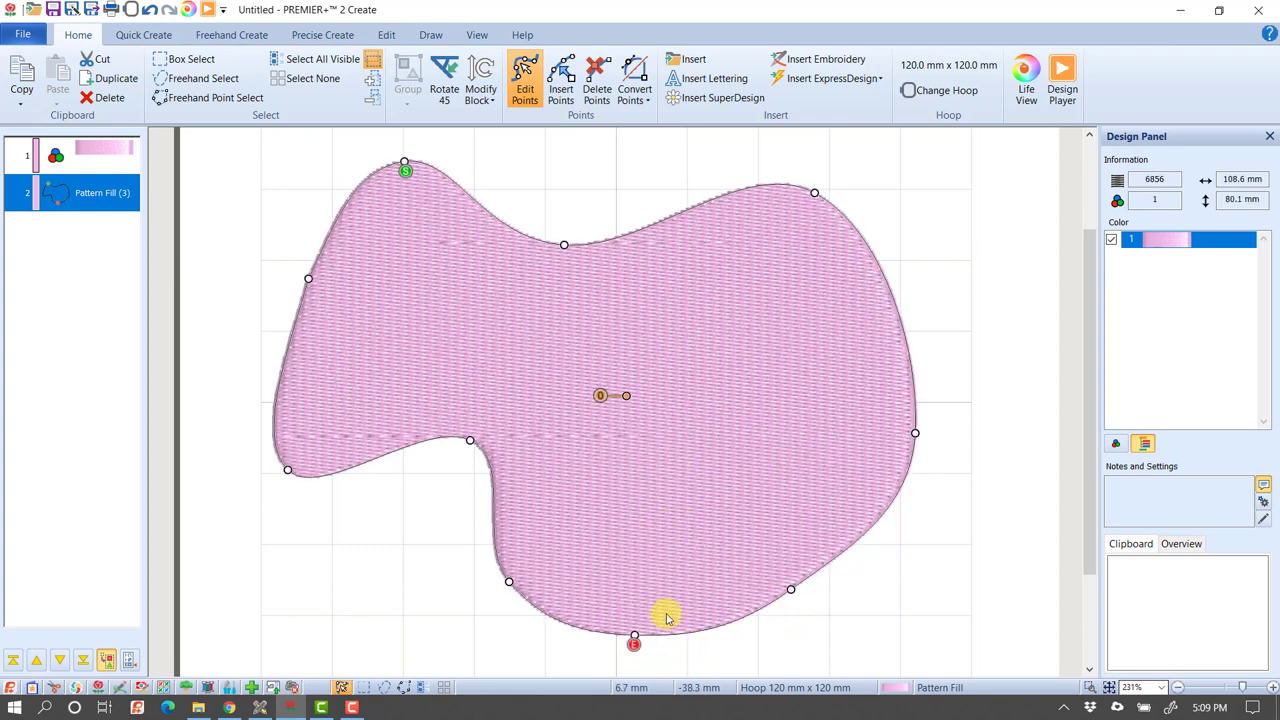
pyautogui.click(1062, 75)
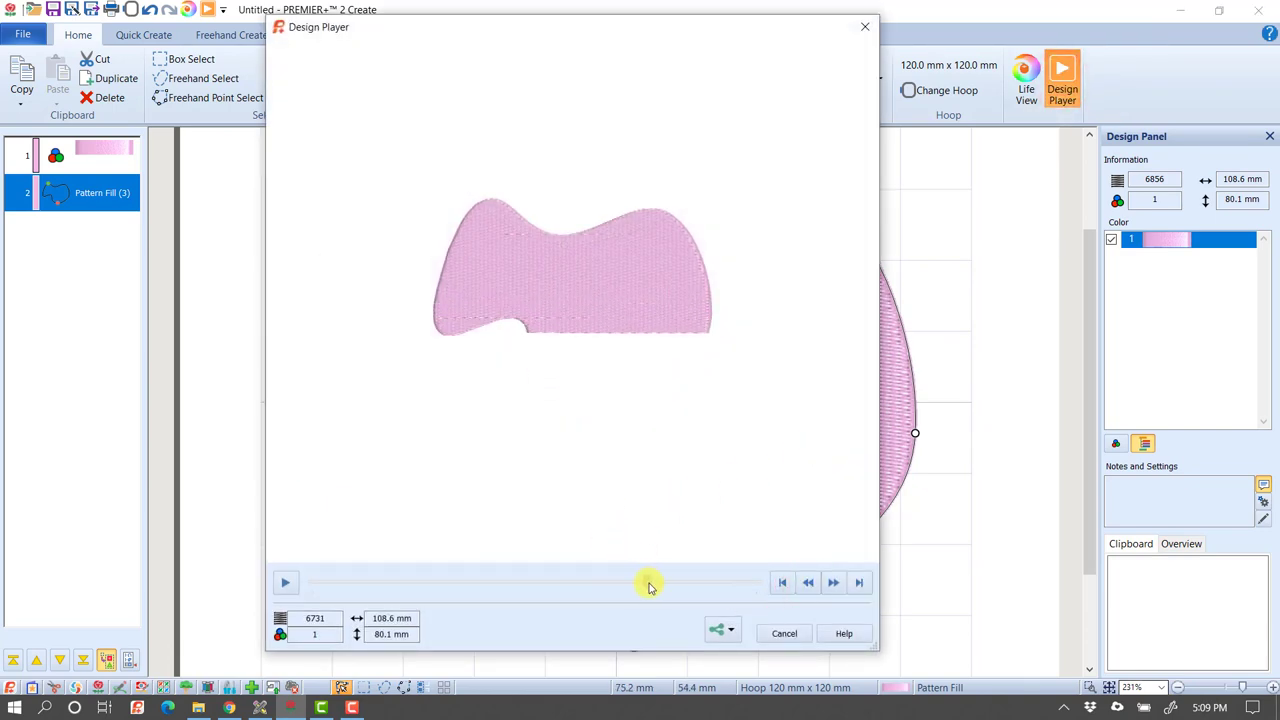
pyautogui.click(784, 633)
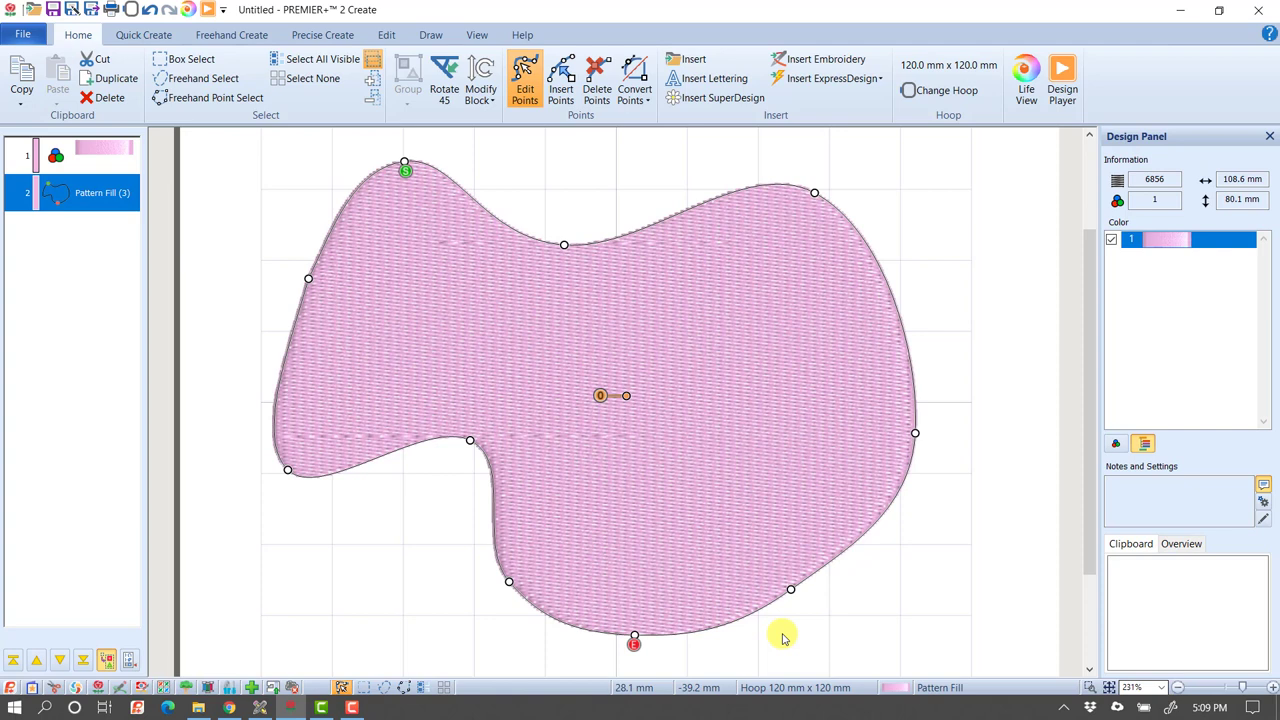
pyautogui.moveTo(732, 510)
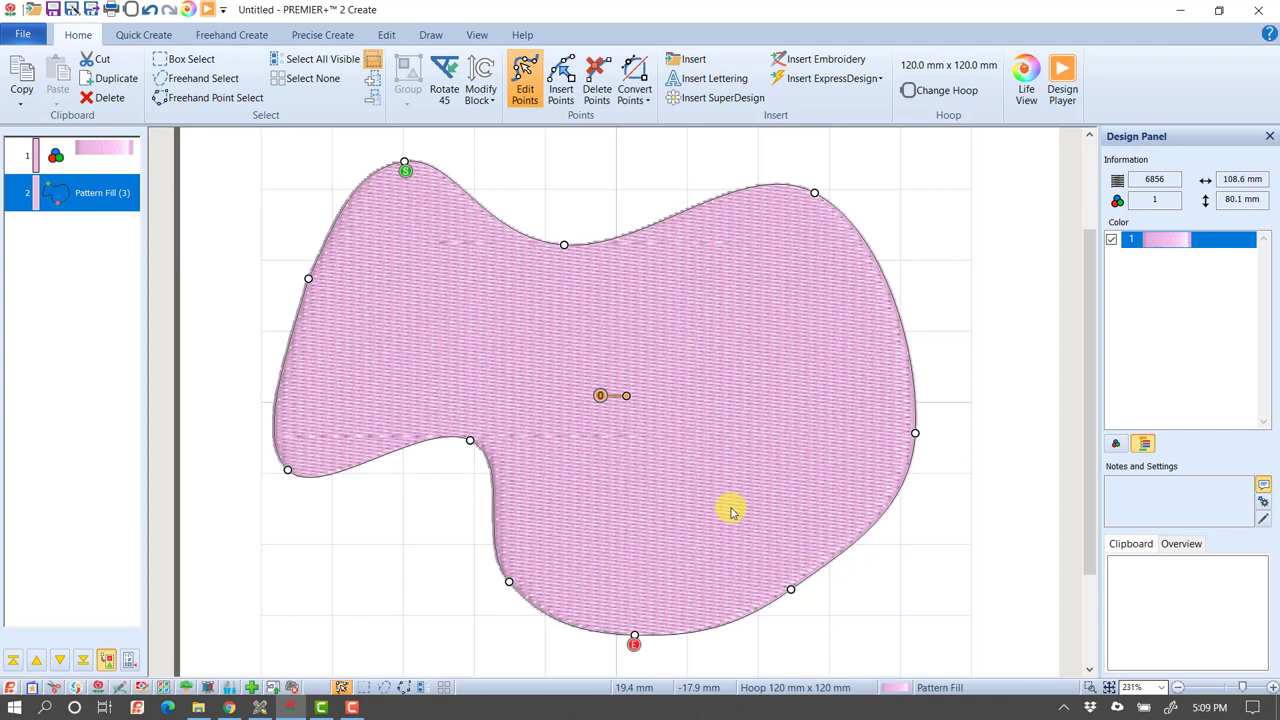
pyautogui.moveTo(290, 208)
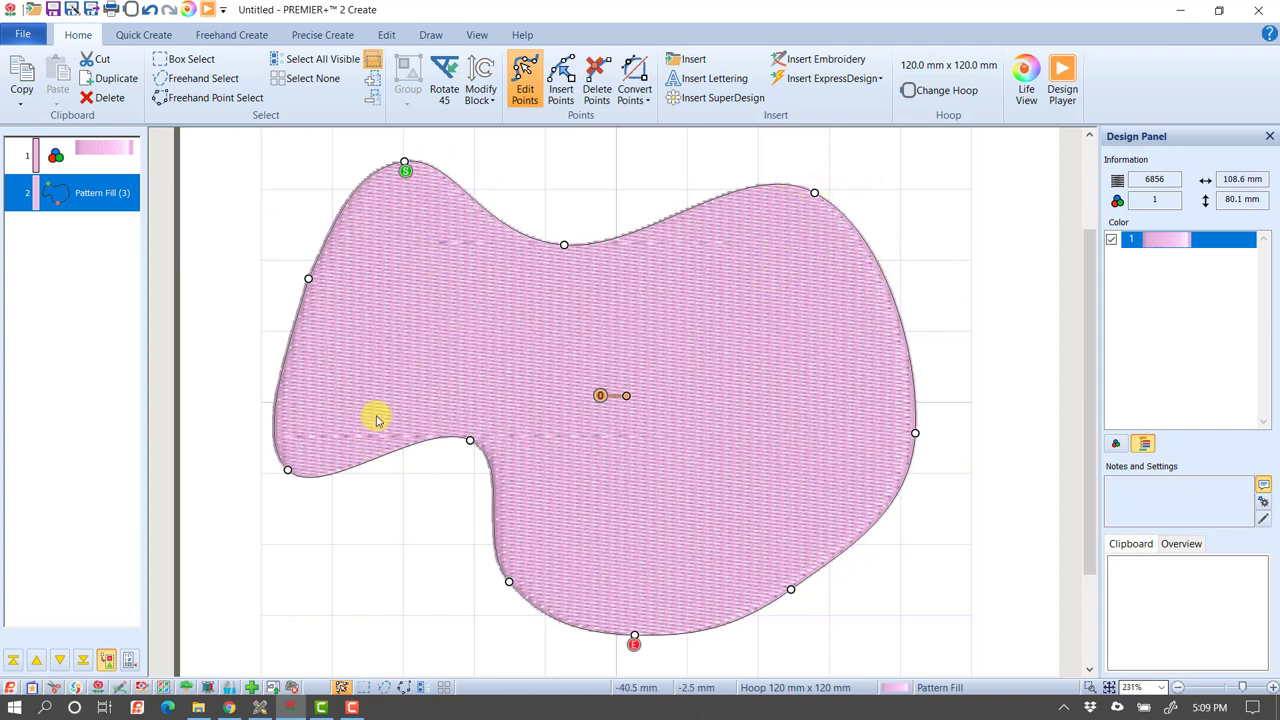
pyautogui.moveTo(720, 410)
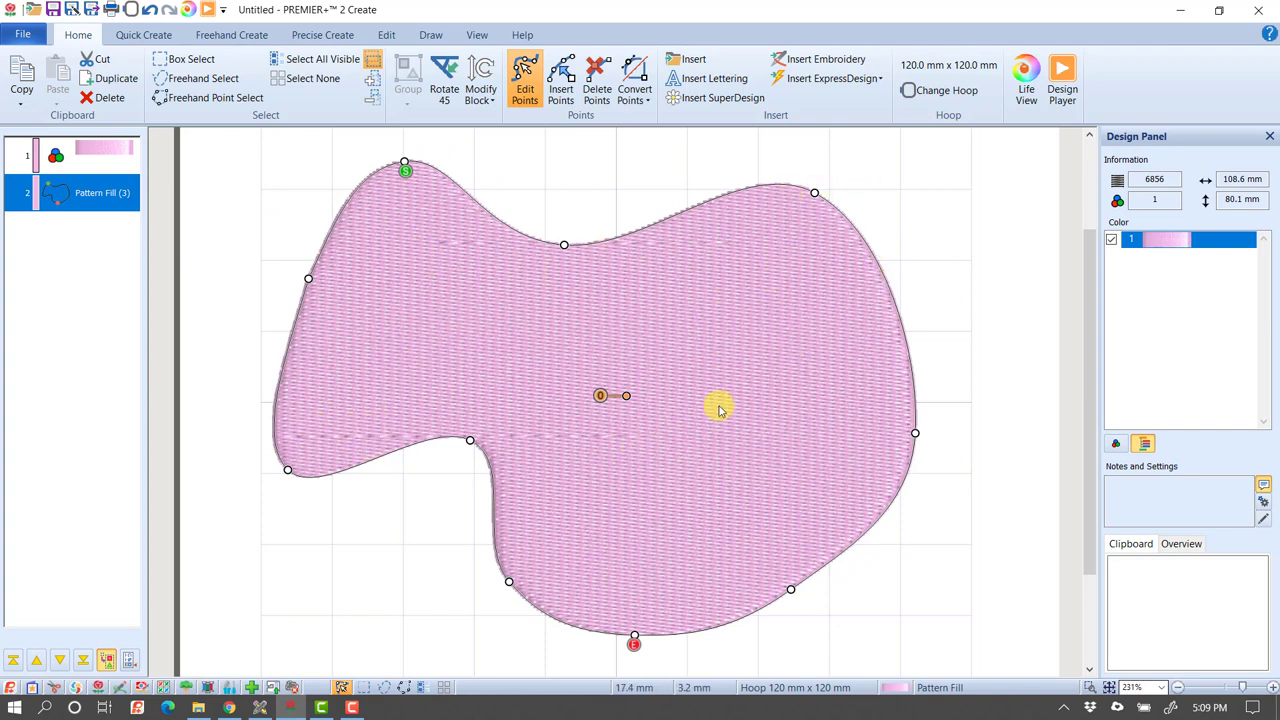
pyautogui.moveTo(678, 595)
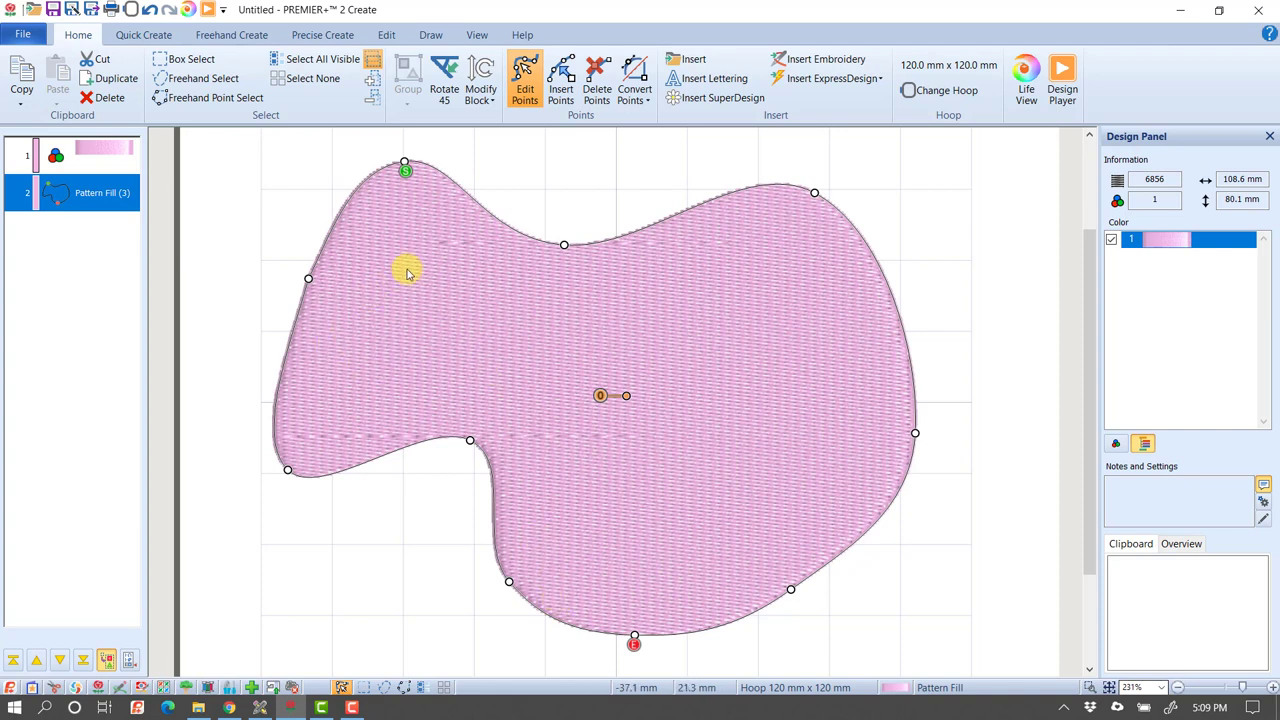
pyautogui.moveTo(750, 248)
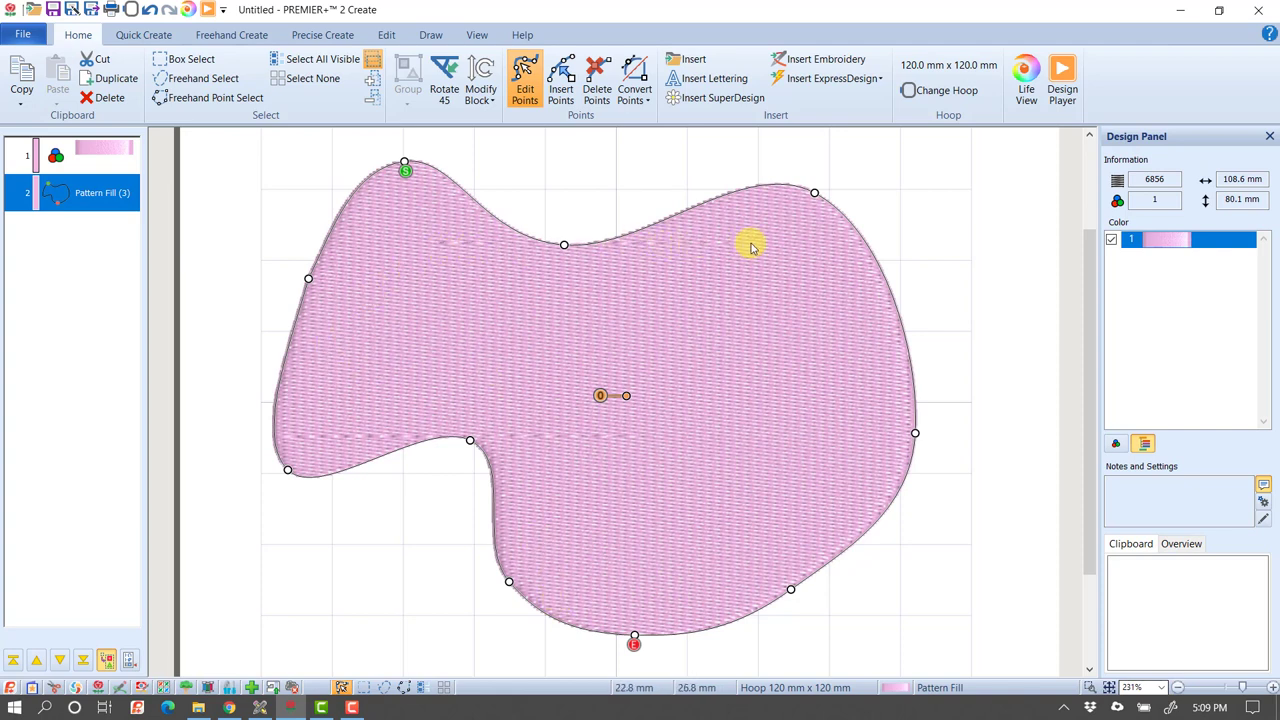
pyautogui.moveTo(765, 255)
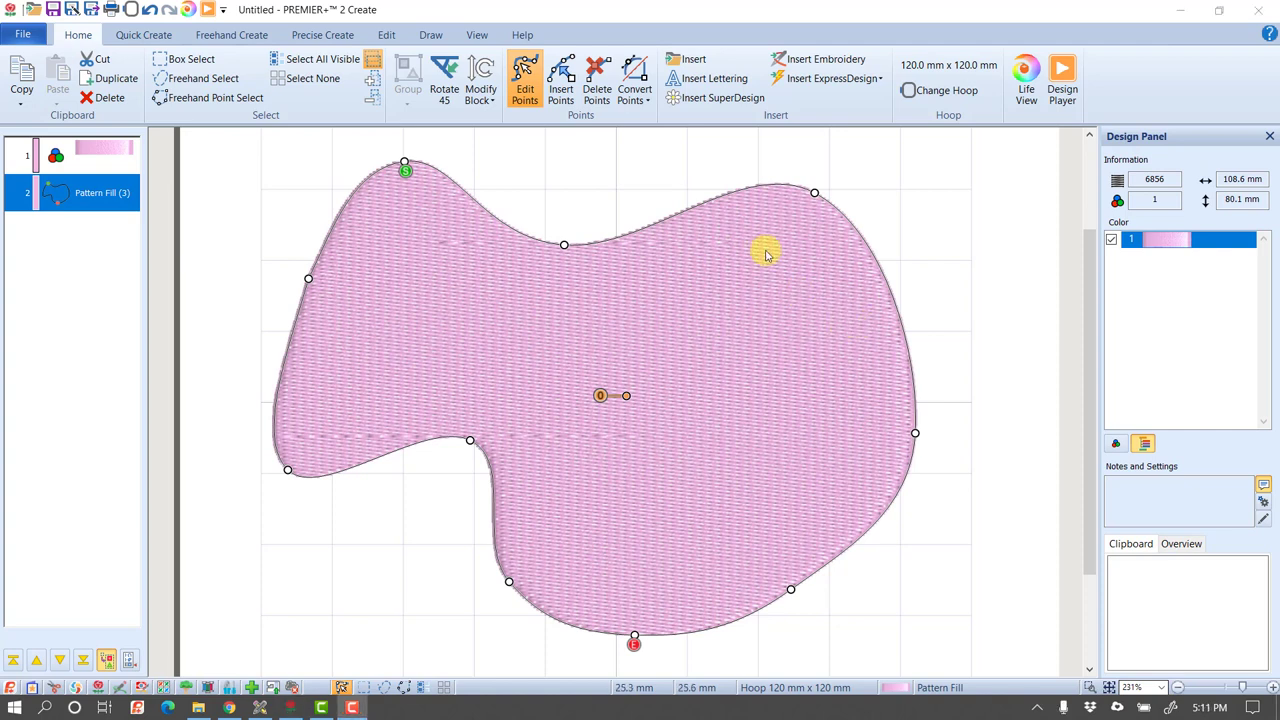